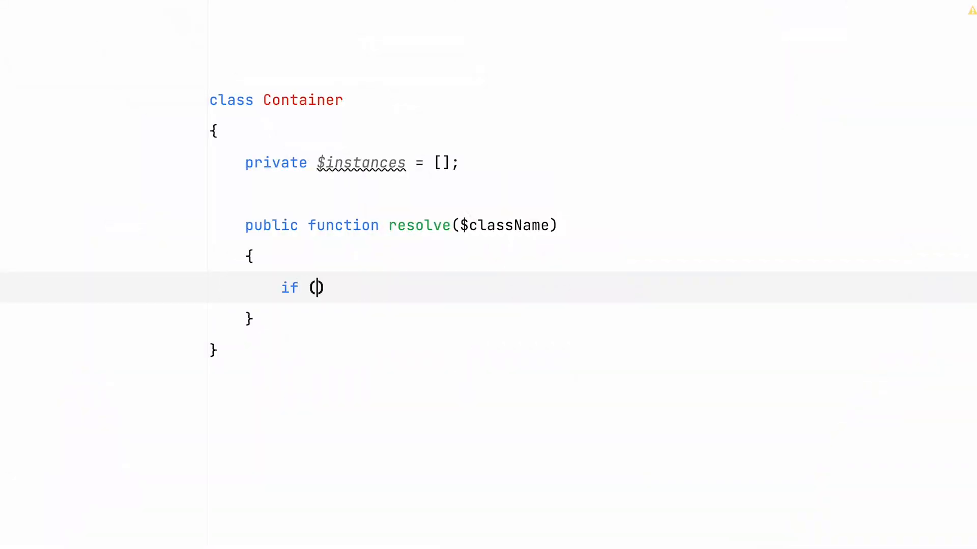
Add a guard returning null when $className is null, then begin a second if statement.
text($className == null)
text(return n)
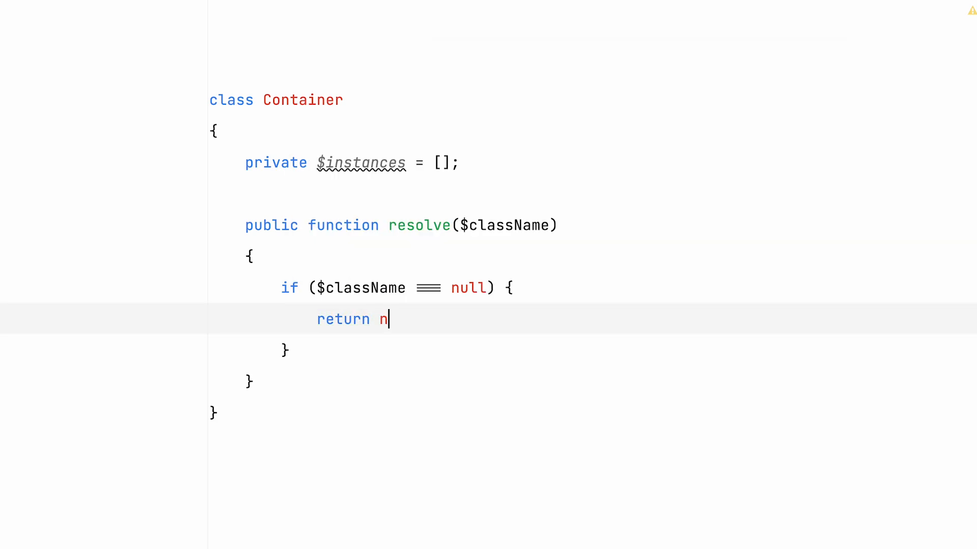
text(ull;)
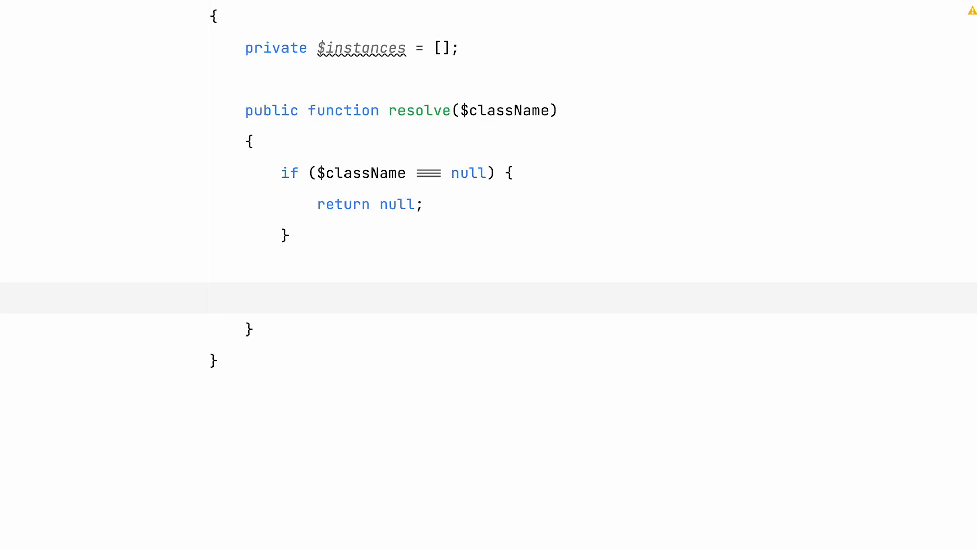
text(if ()
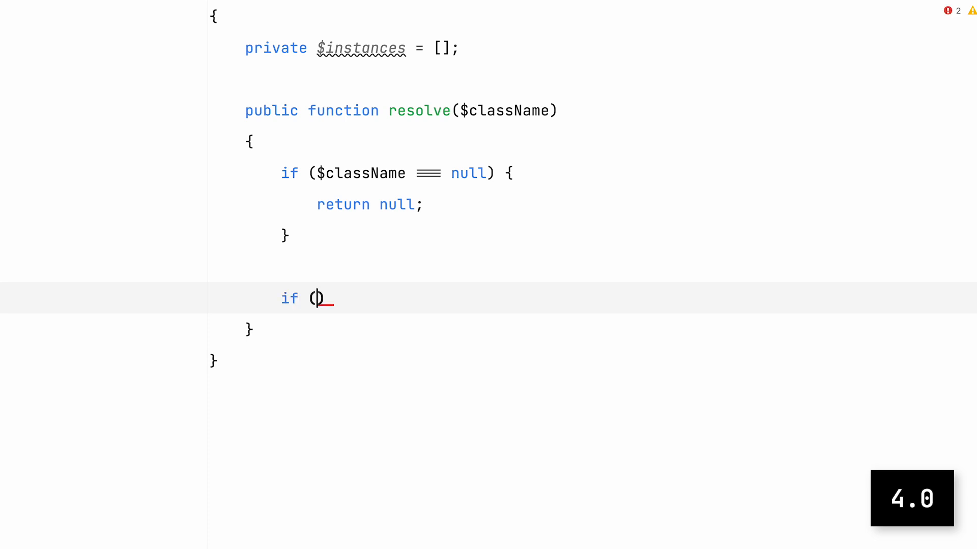
Store new $className in $this->instances when unset, and start a method calling unset.
text(! isset($this→instances[)
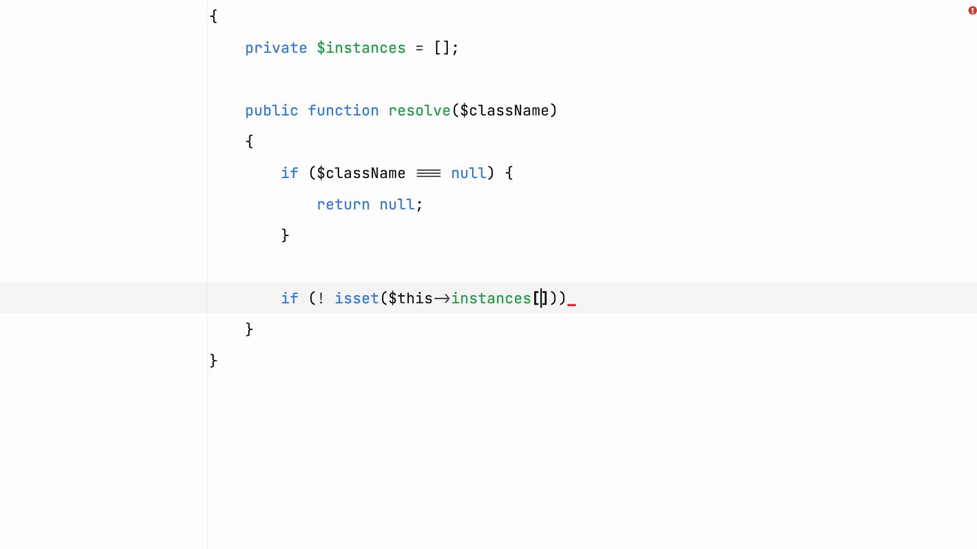
text($className)
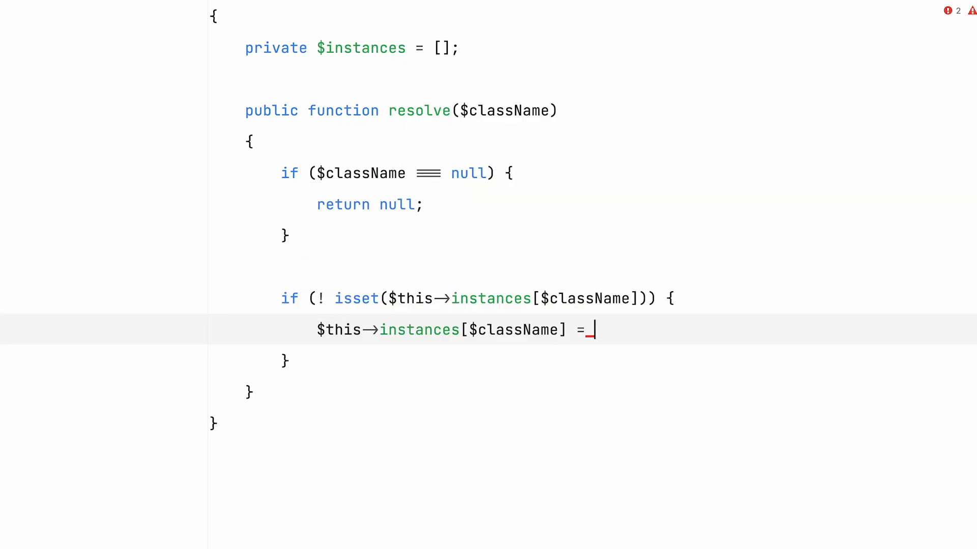
text(new $className;)
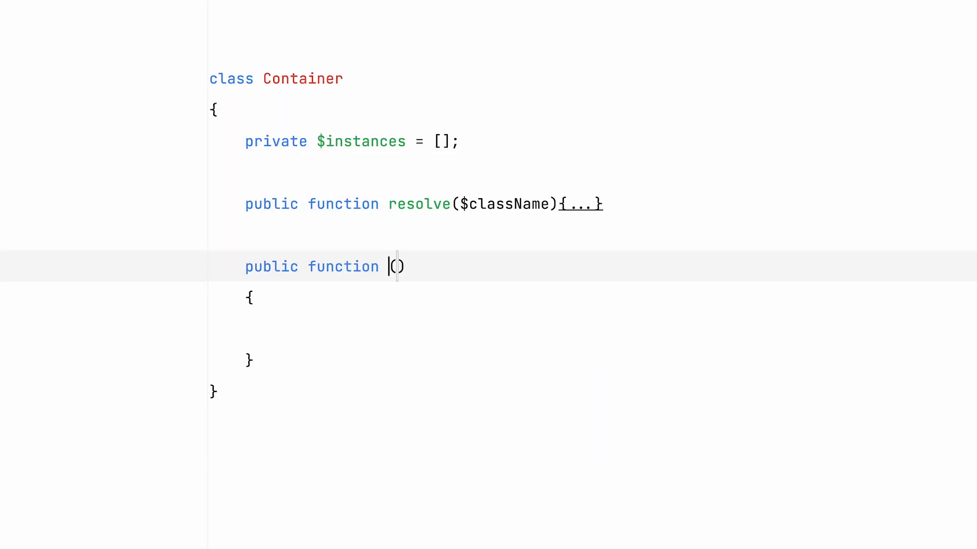
text(unset($this->instances[$className]);)
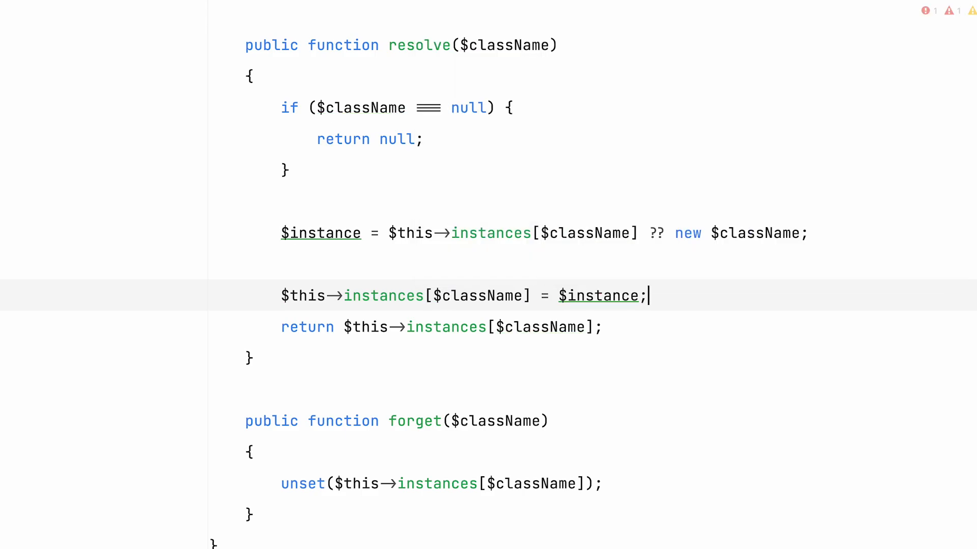
Finish the ?? new $className rewrite and scroll through the null-coalescing demo file.
key(enter)
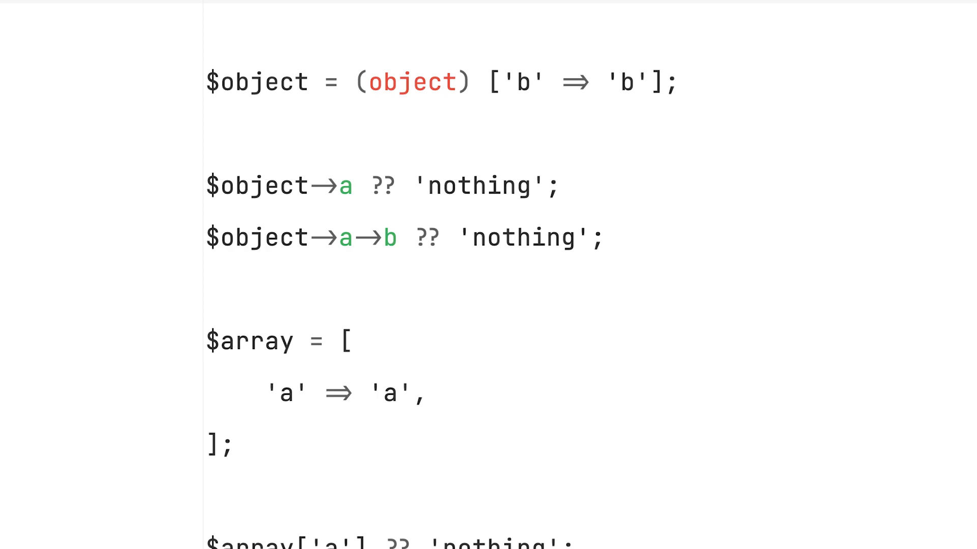
scroll(down, 3)
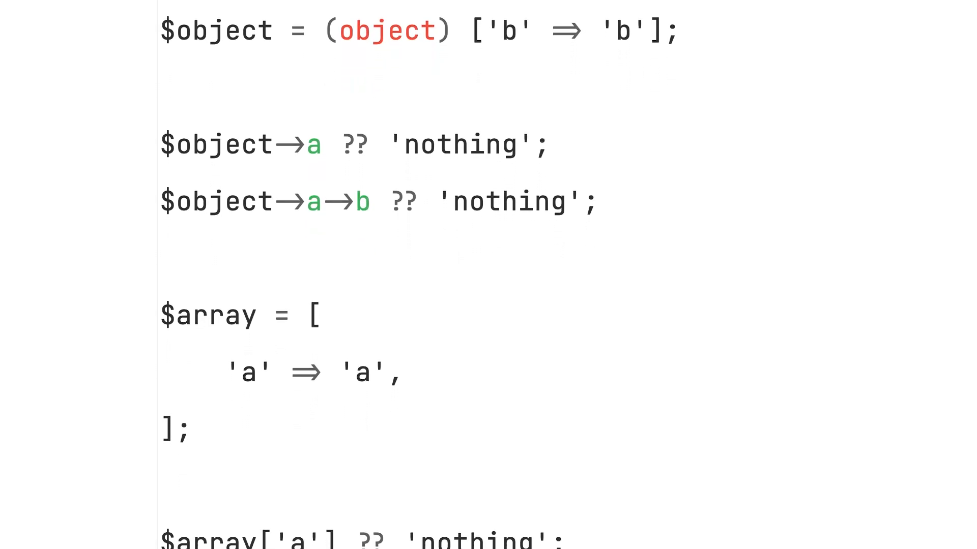
scroll(down, 3)
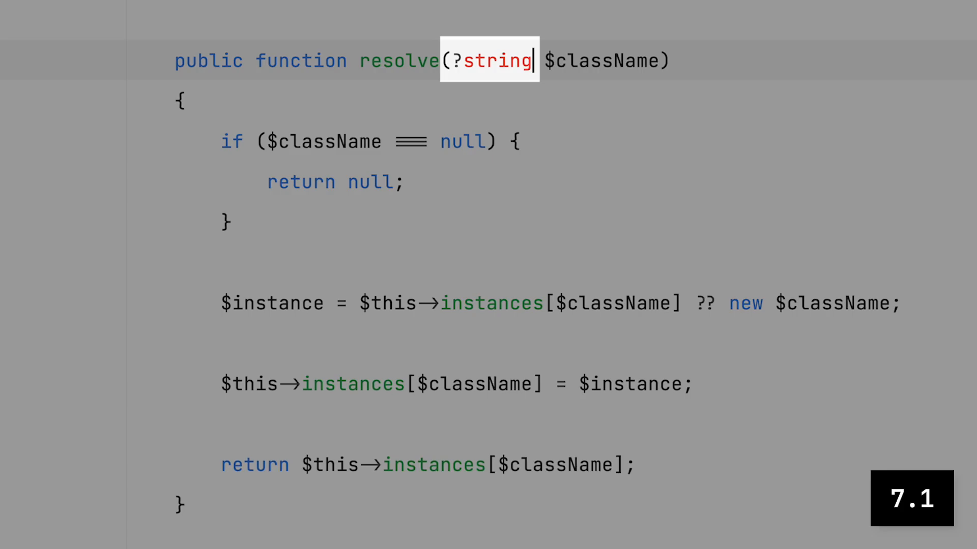
Give resolve() a ?object return type and return $this->instances[$className] ??= new $className.
text(: ?object)
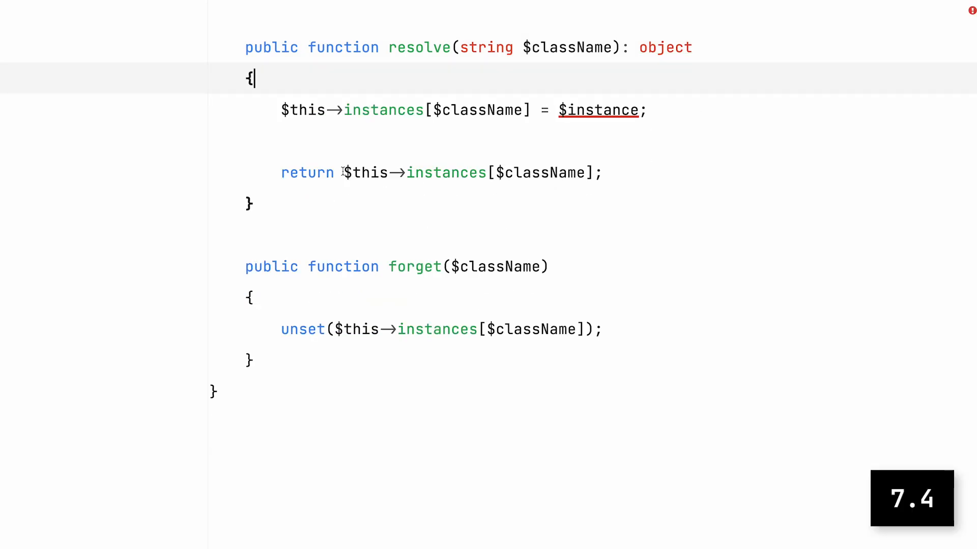
text(?? new $className)
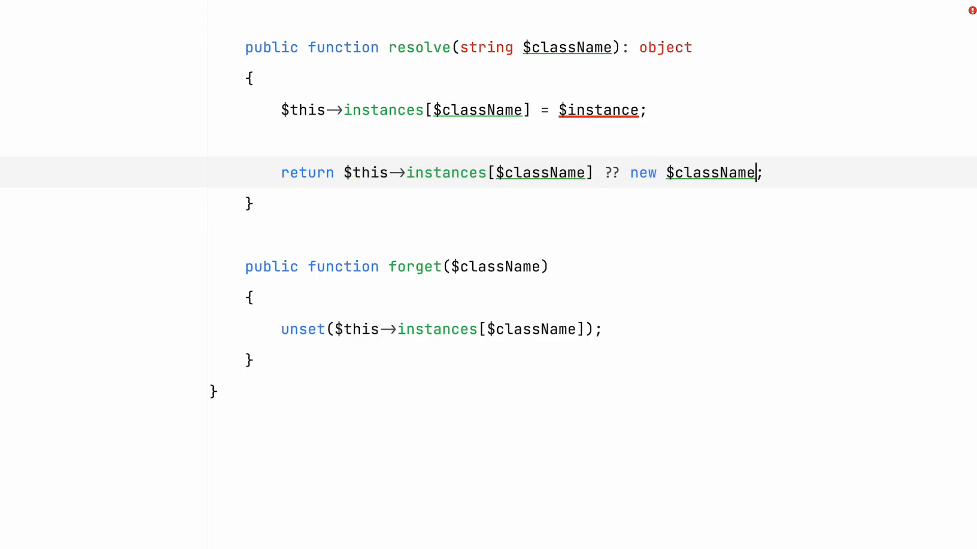
text(=)
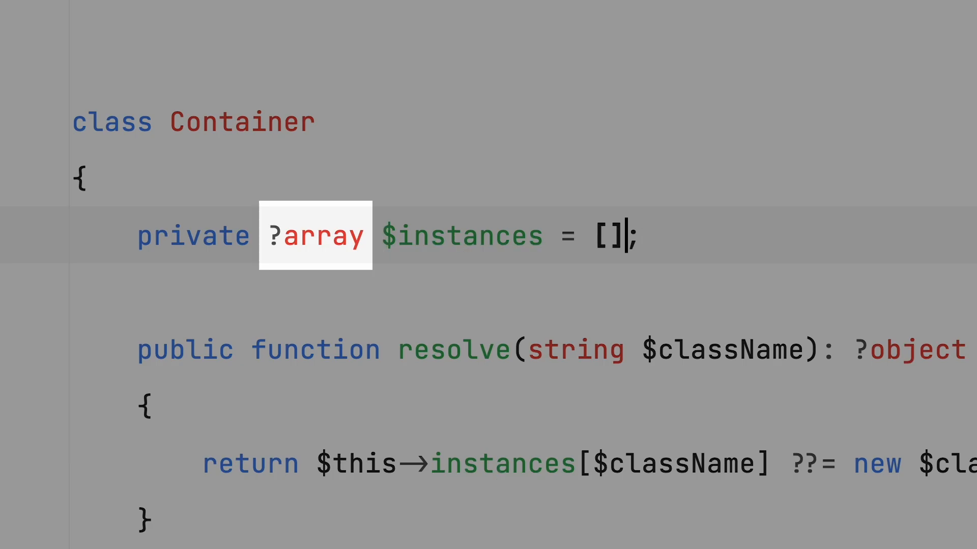
Try a null default on the ?array $instances property, then select and remove it.
text(null)
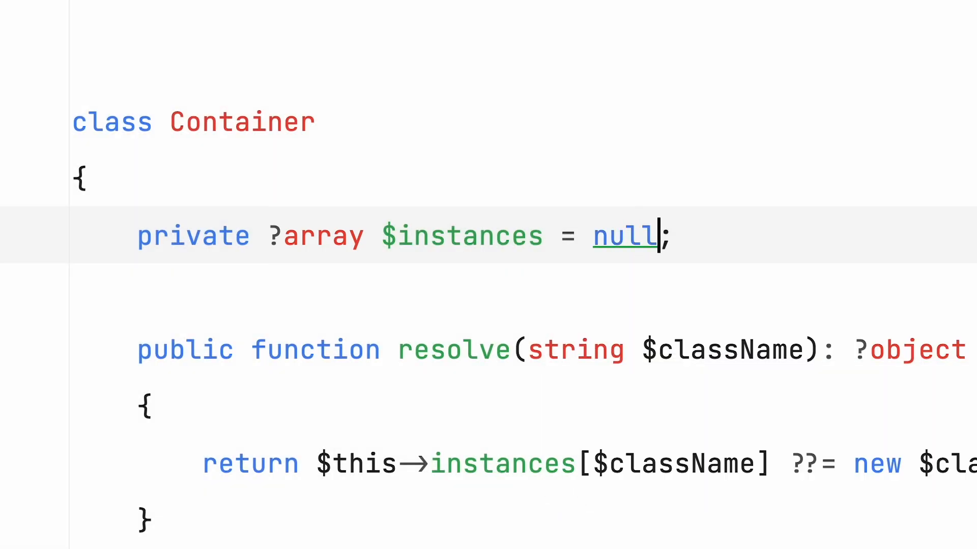
drag(383, 236, 657, 236)
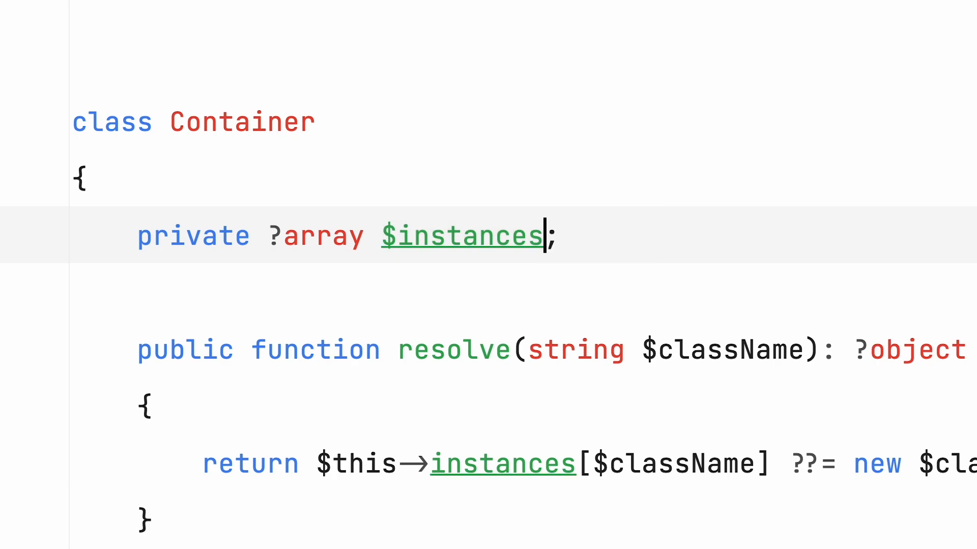
text(=_n)
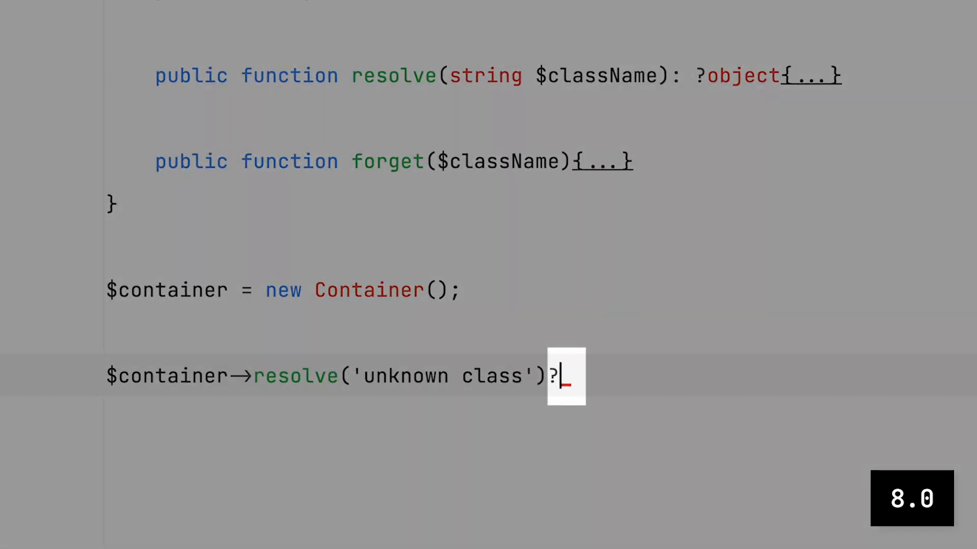
Chain a nullsafe ?->method() call onto $container->resolve('unknown class').
text(→method();)
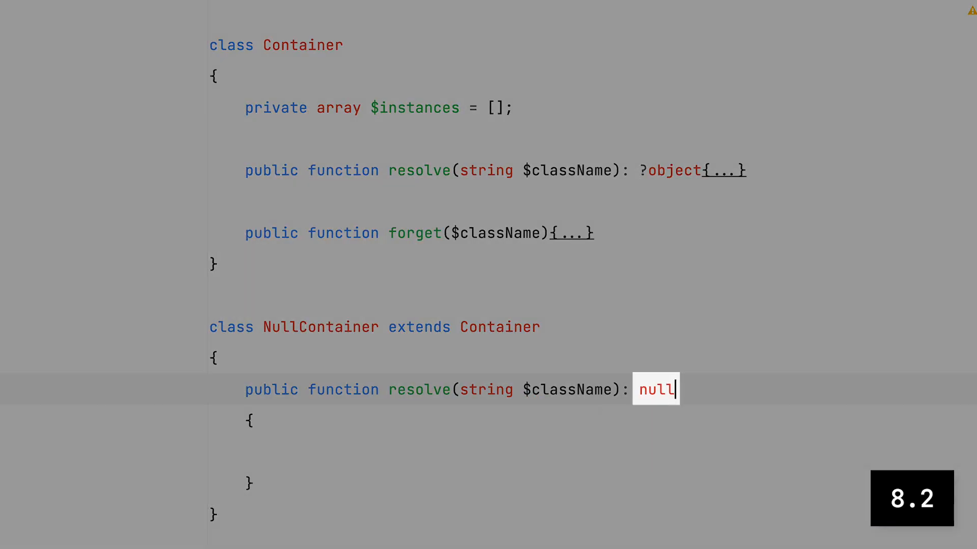
Fill NullContainer's resolve() override body with return null.
text(return n)
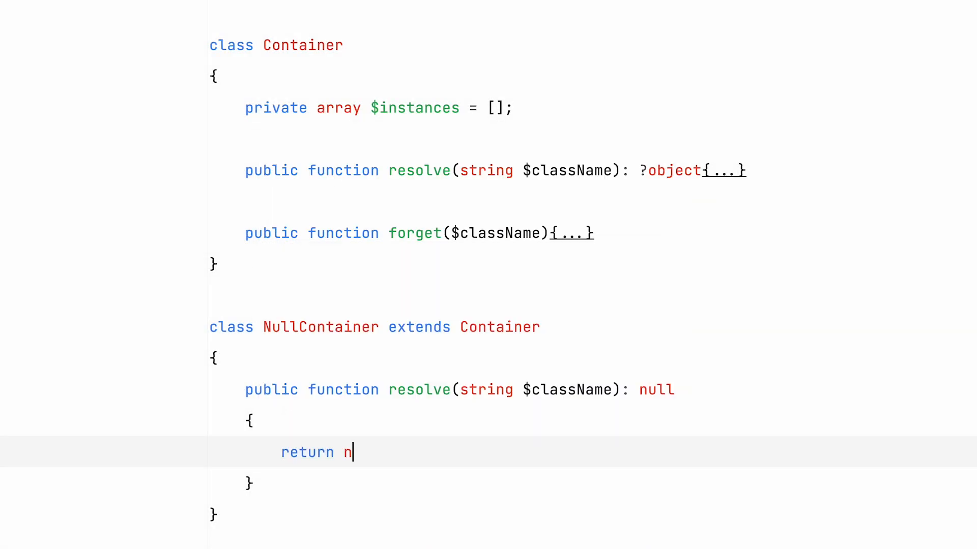
text(ull;)
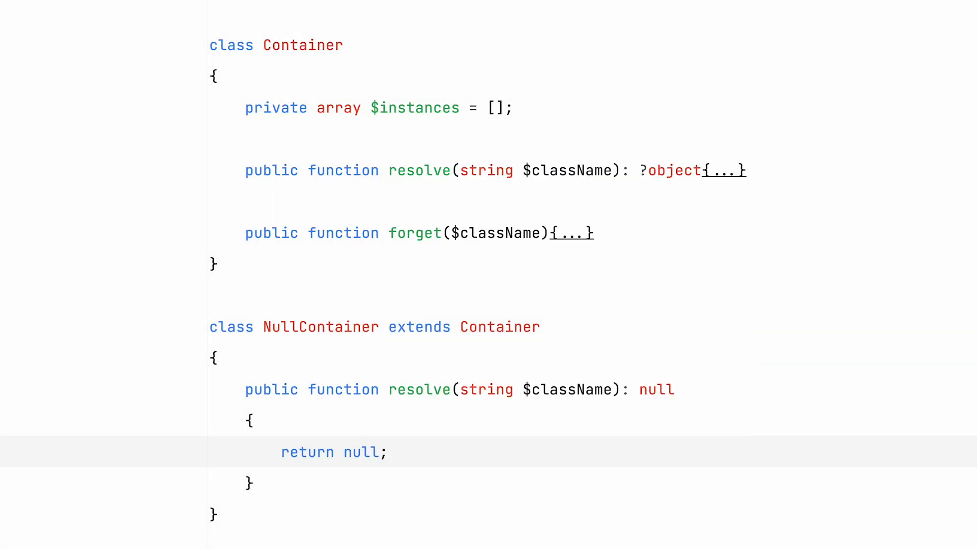